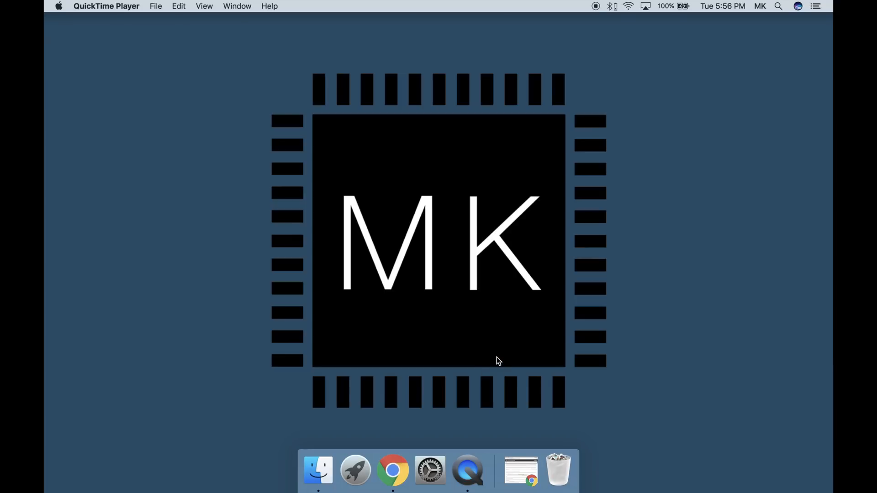
mouse_move(485, 373)
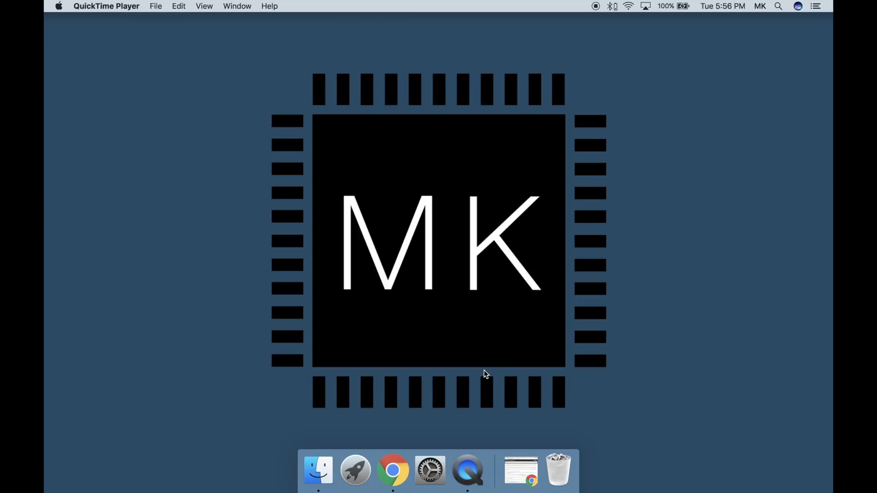
mouse_move(498, 360)
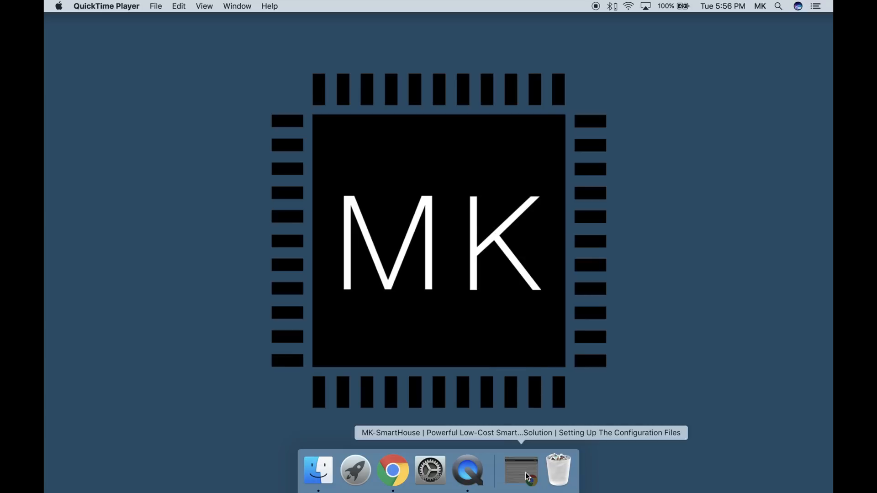
Restore the Chrome tutorial page and launch Terminal via Spotlight beside it.
left_click(393, 469)
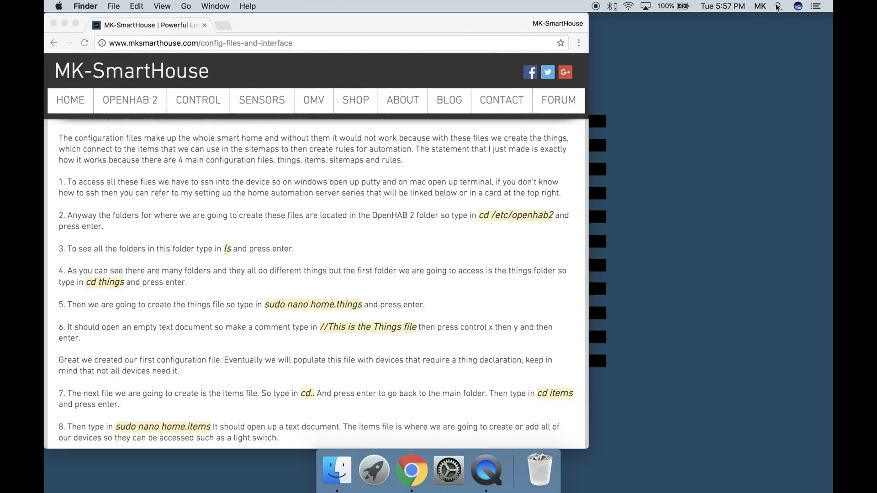
type("terminal")
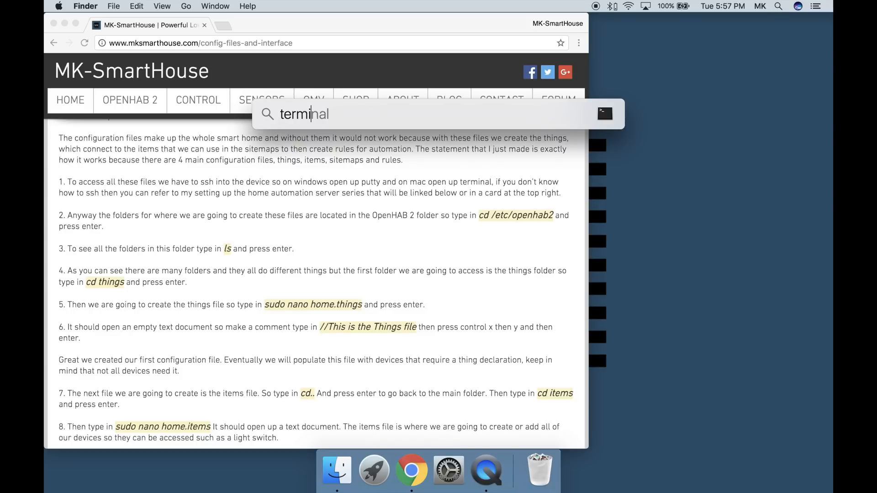
left_click(604, 114)
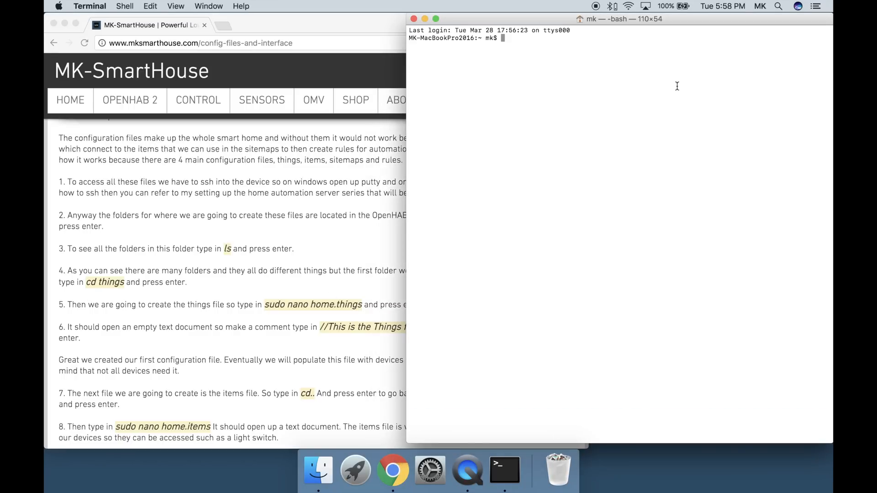
type("ssh openhabian@192.168.0.4")
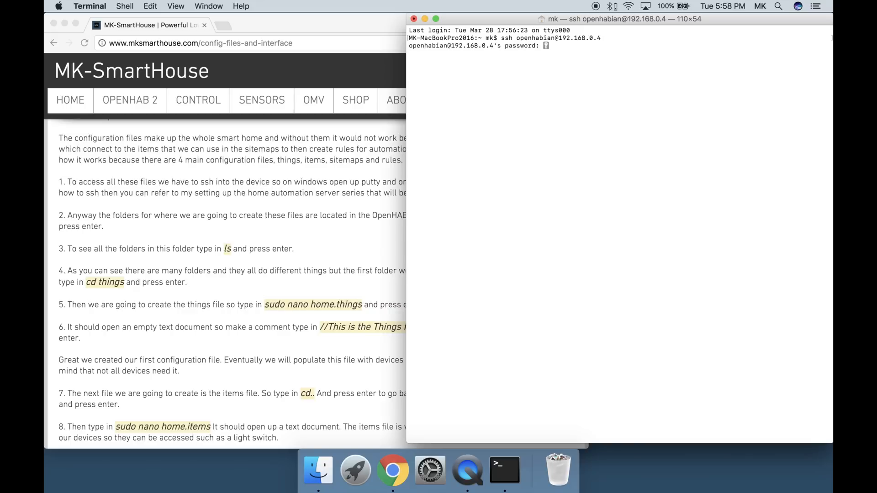
key("enter")
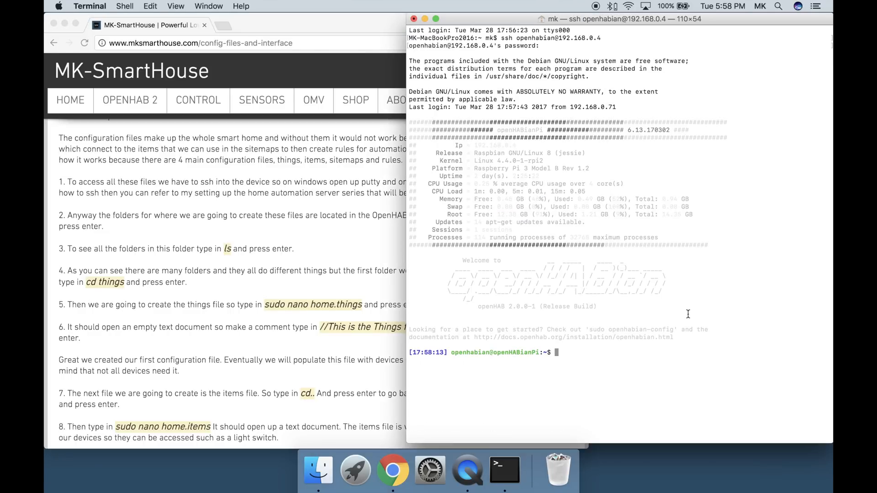
Create /etc/openhab2/things/home.things in nano with the comment '//This is the Things file'.
type("cd /etc/openhab2")
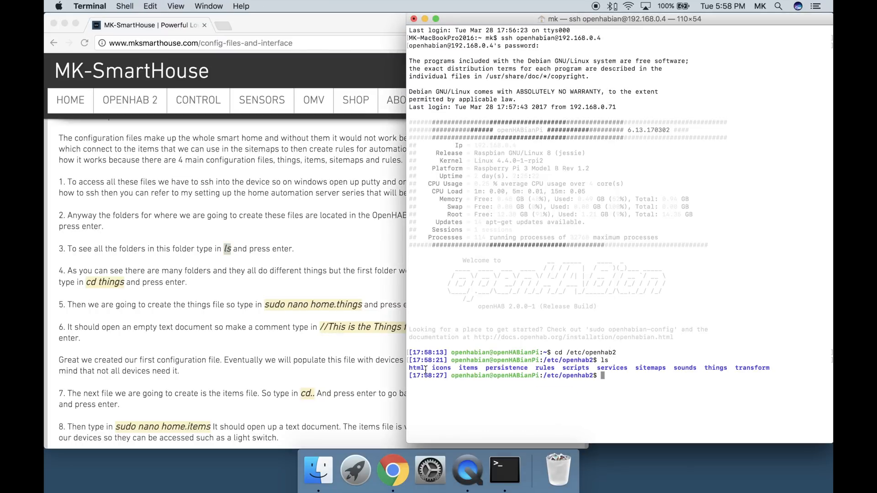
mouse_move(143, 285)
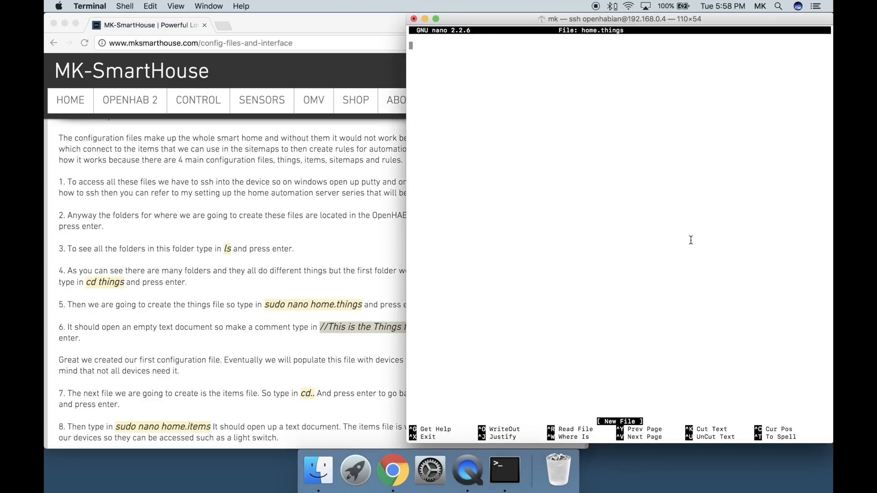
type("//This is the Things file")
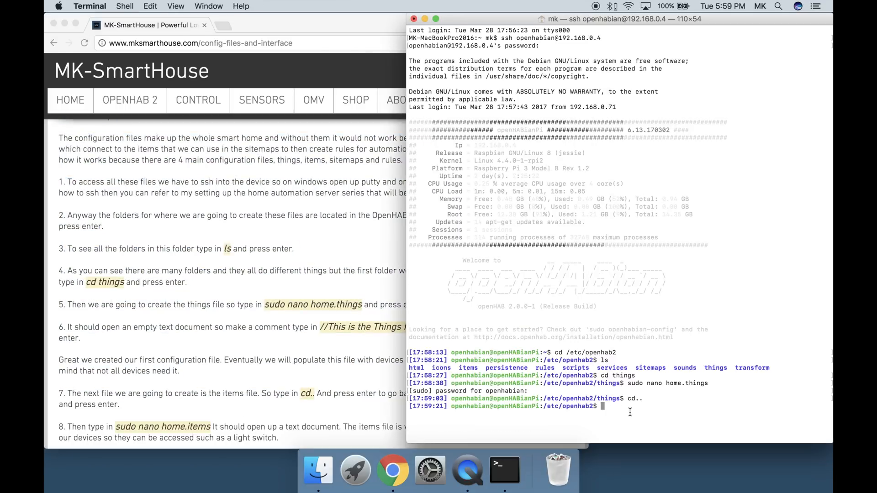
Open home.items in nano from the items folder and add the header comment lines.
type("cd items")
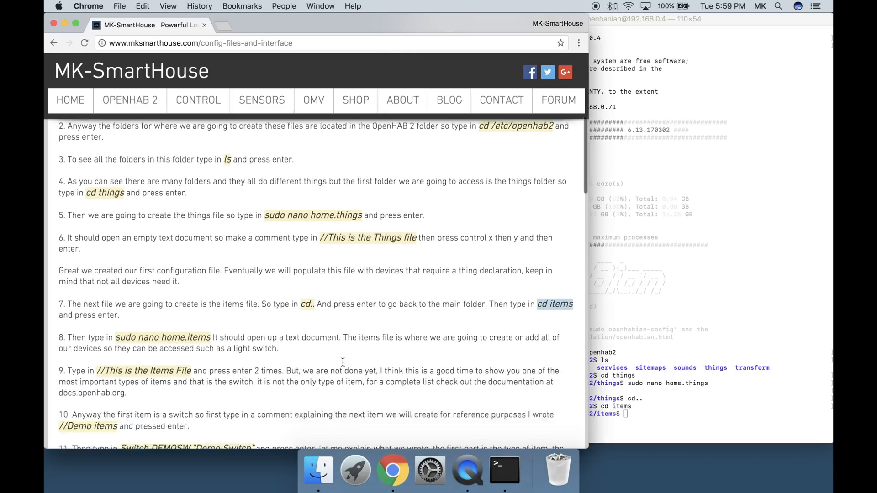
scroll("down", 3)
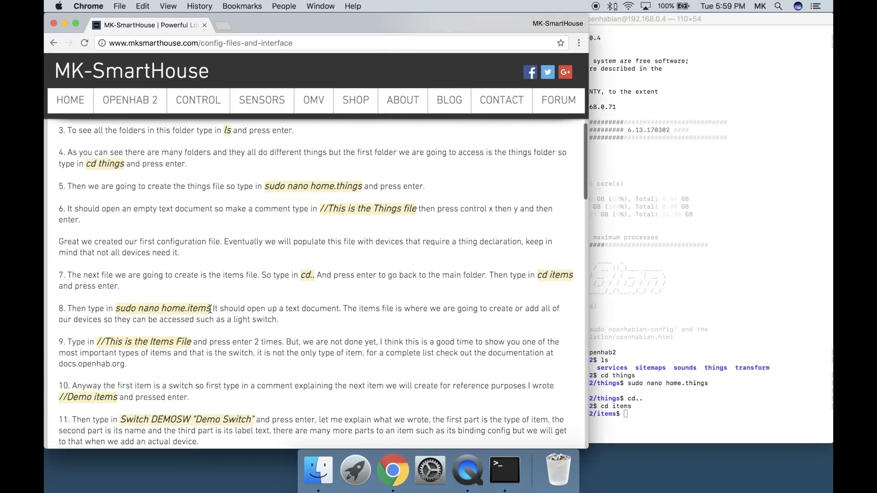
left_click_drag(116, 307, 210, 308)
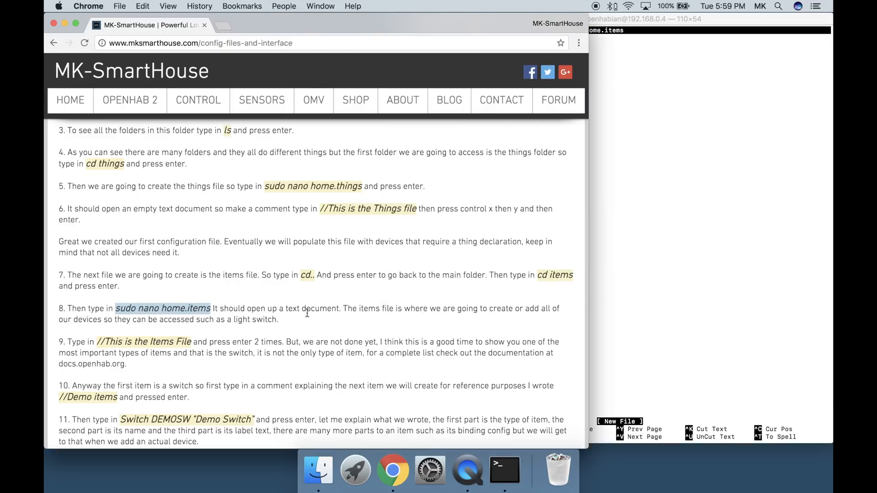
mouse_move(191, 341)
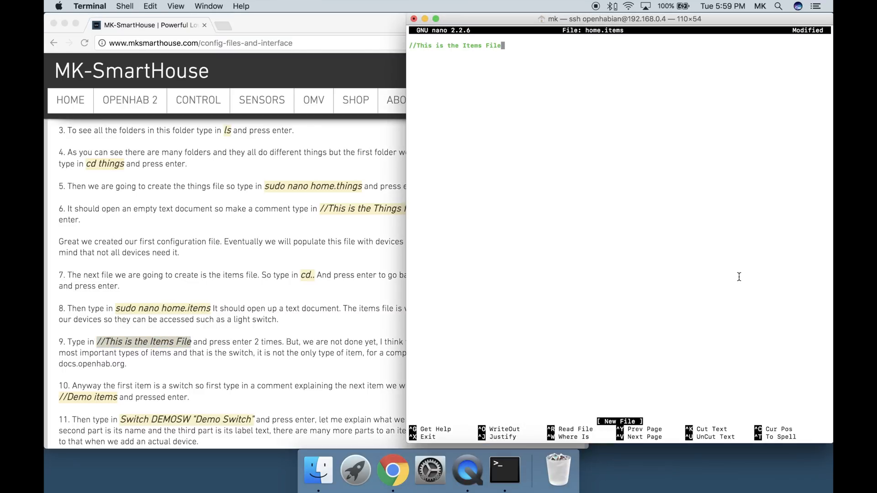
key("enter")
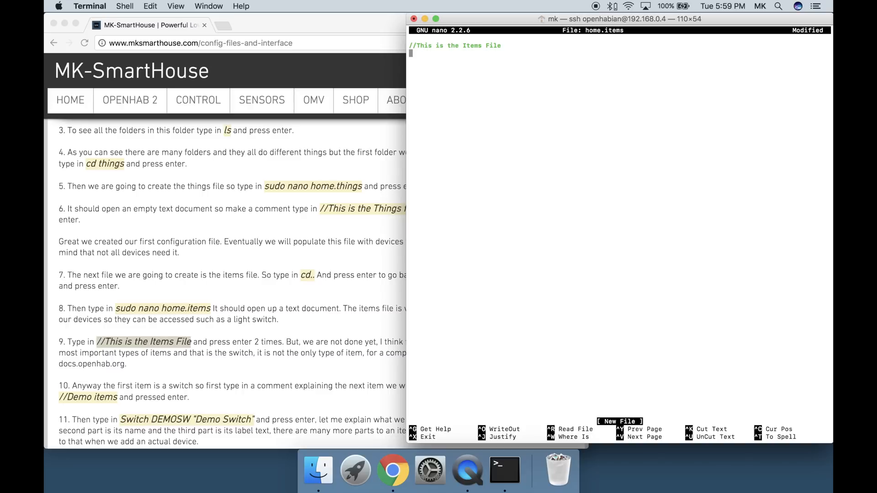
key("enter")
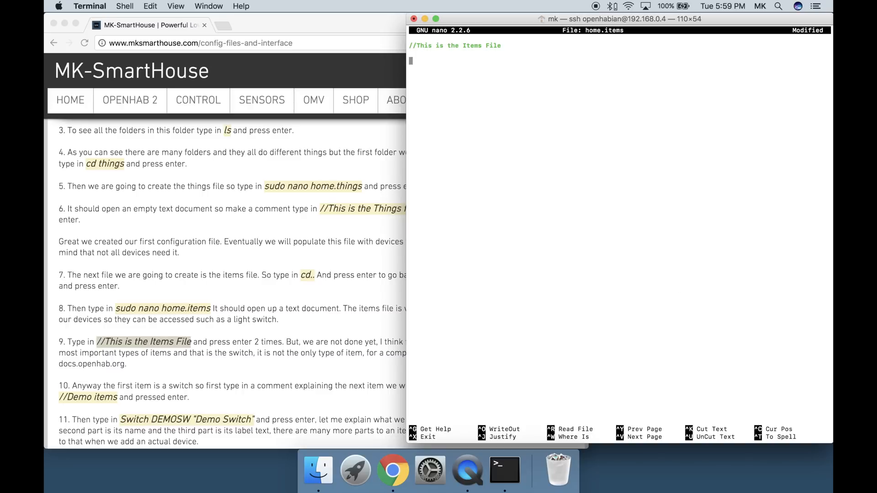
mouse_move(601, 318)
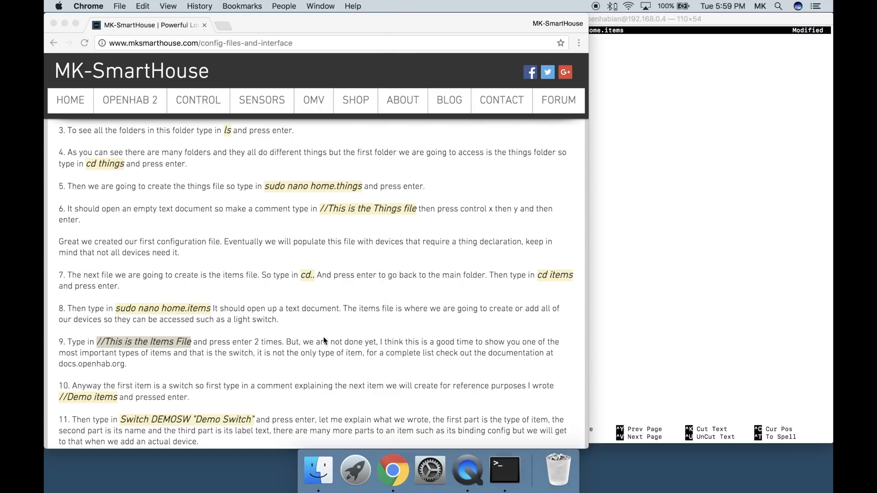
Add the item line Switch DEMOSW "Demo Switch" and save the file.
scroll("down", 3)
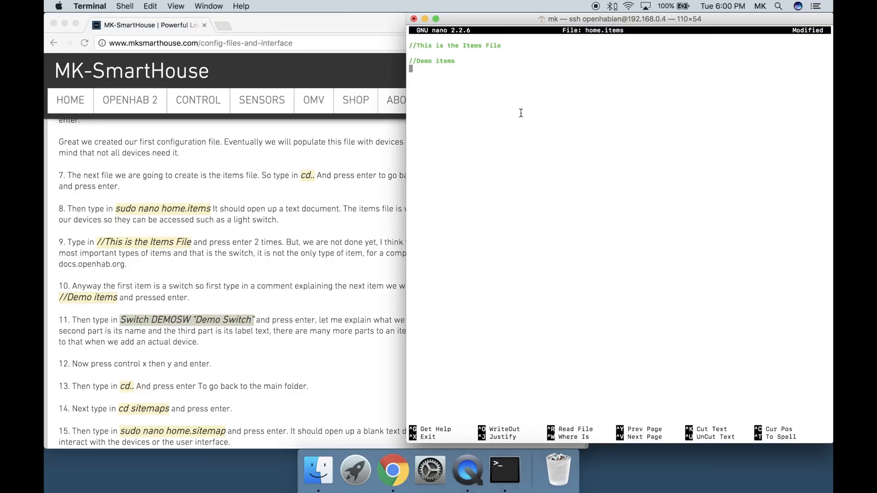
type("Switch DEMOSW \"Demo Switch\"")
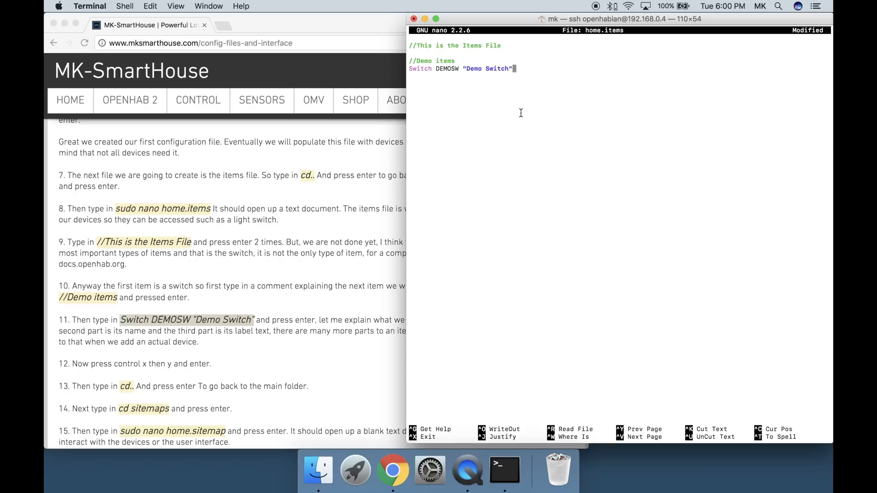
mouse_move(492, 138)
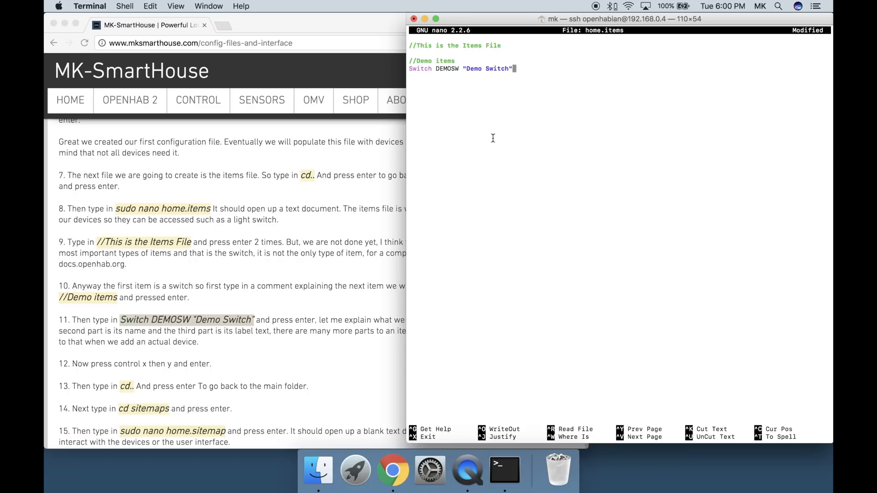
mouse_move(509, 138)
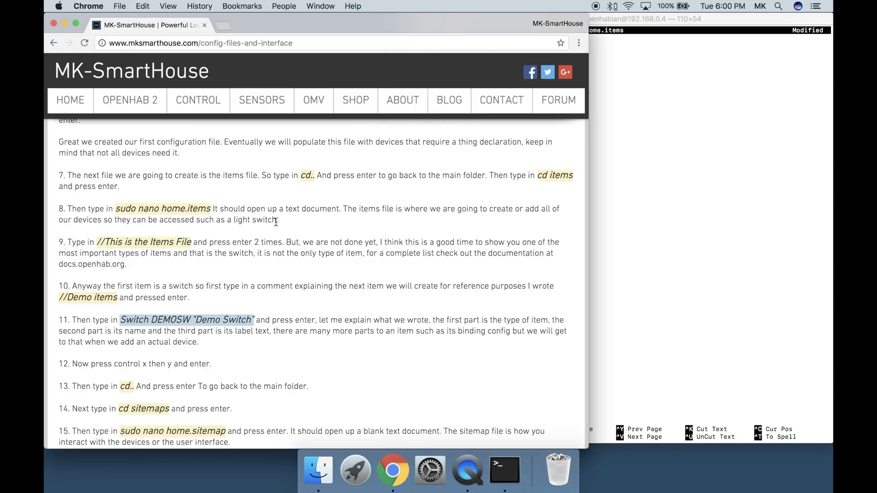
mouse_move(651, 259)
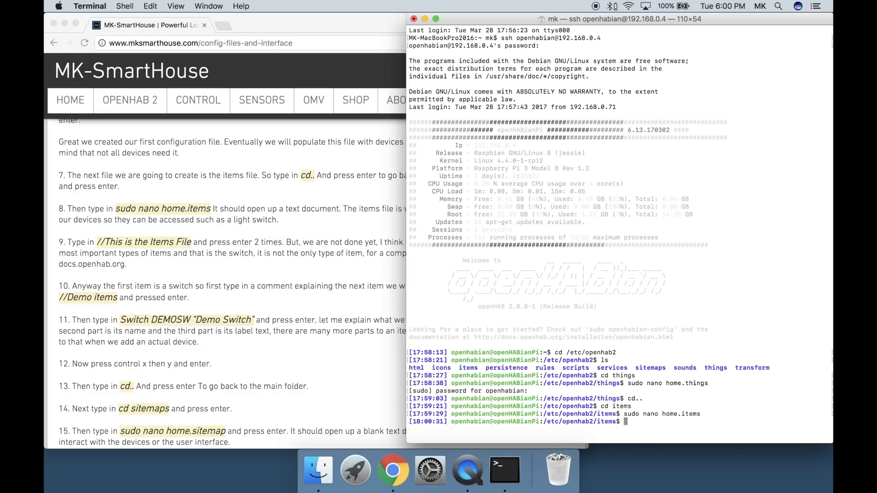
mouse_move(235, 259)
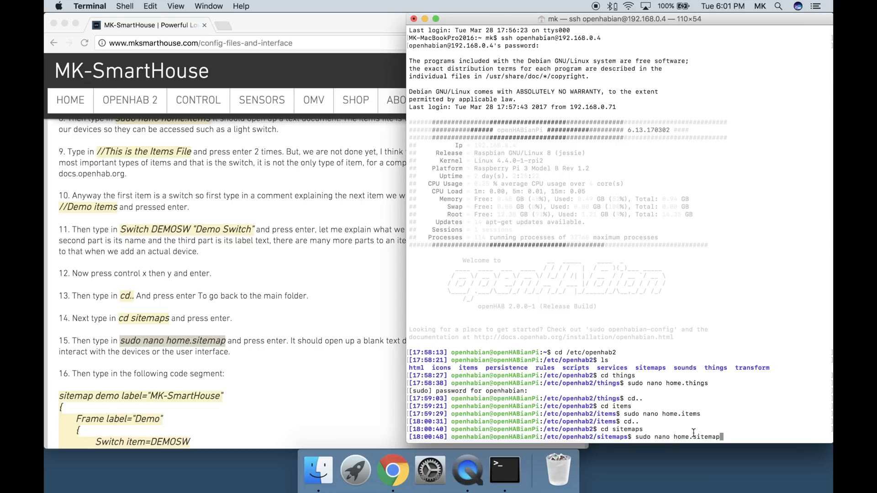
Write home.sitemap with sitemap home label="MK-SmartHouse" and its Demo frame, then save.
key("enter")
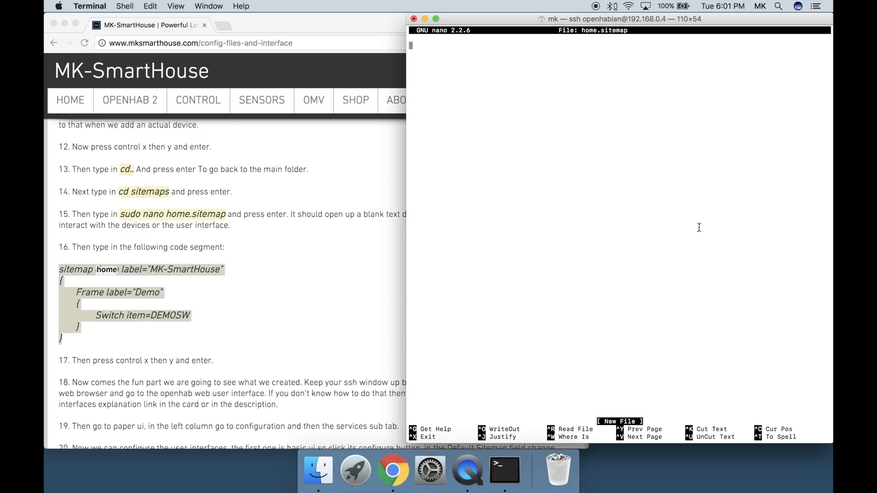
type("sitemap home label=\"MK-SmartHouse\"")
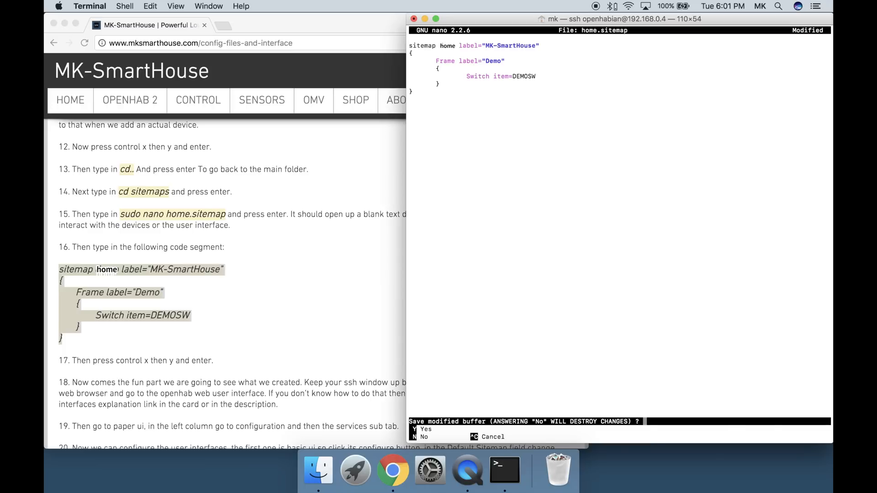
key("y")
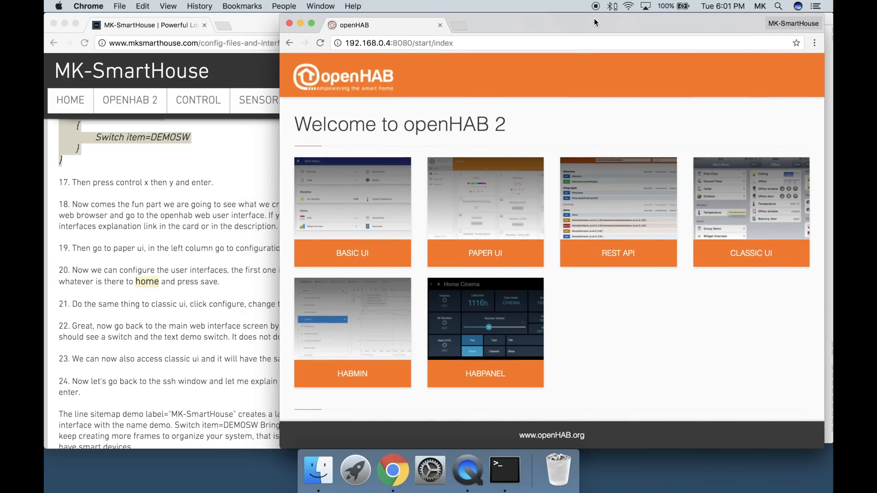
In Paper UI Configuration > Services, set the Basic UI default sitemap to home and save.
left_click(484, 253)
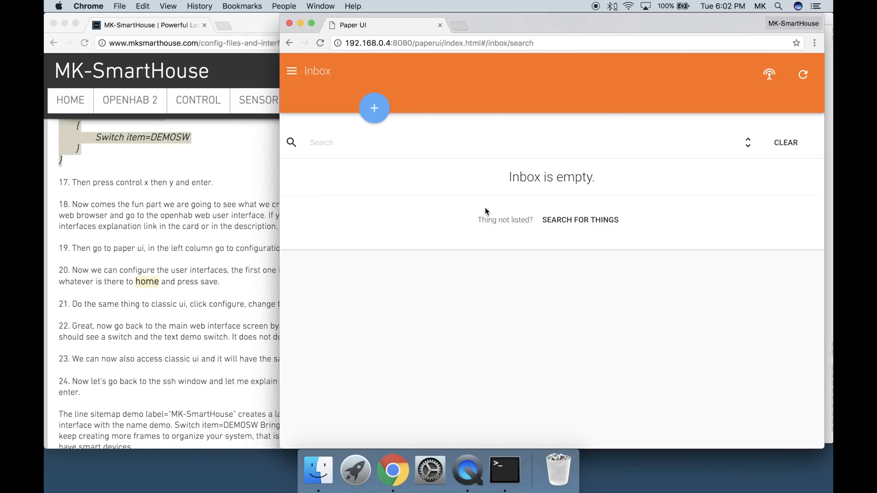
left_click(291, 71)
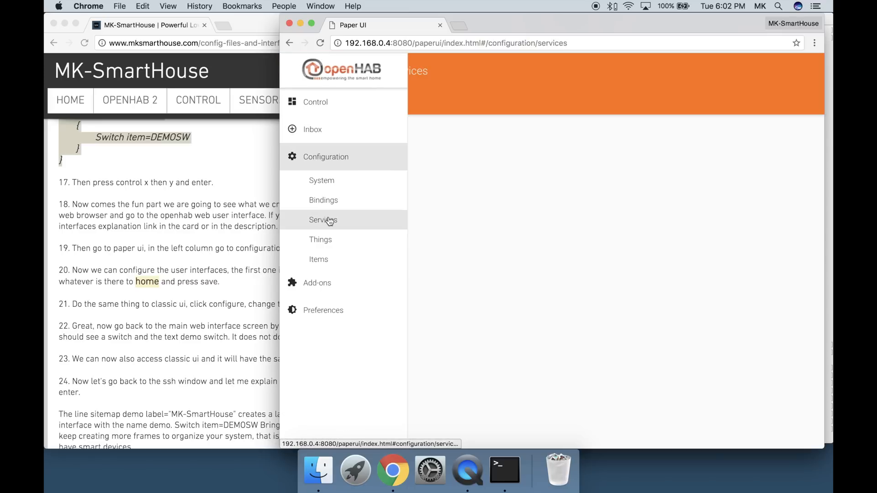
left_click(322, 221)
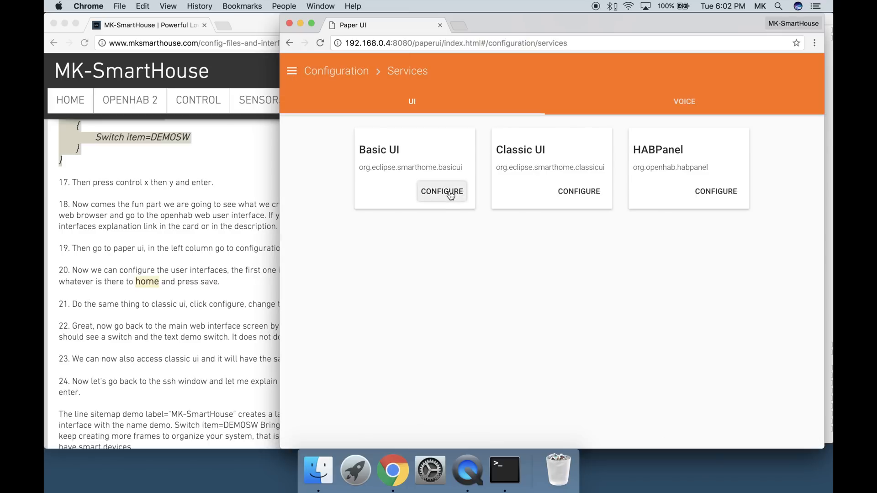
left_click(441, 191)
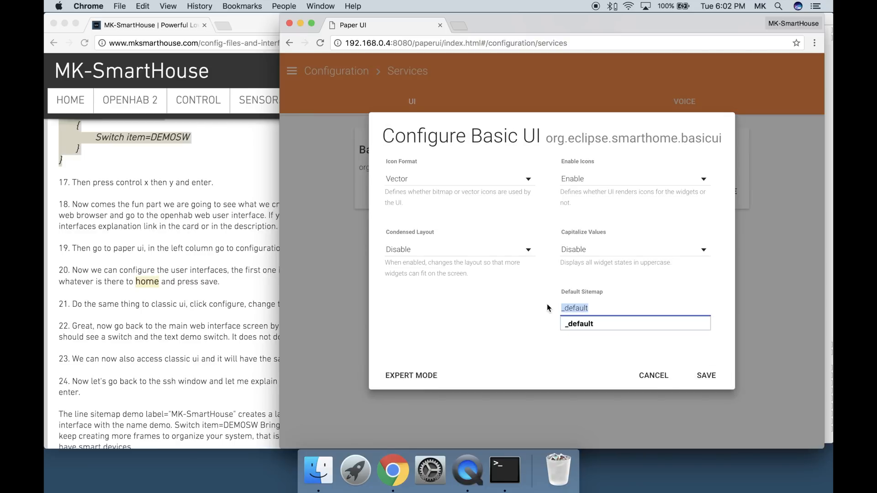
type("home")
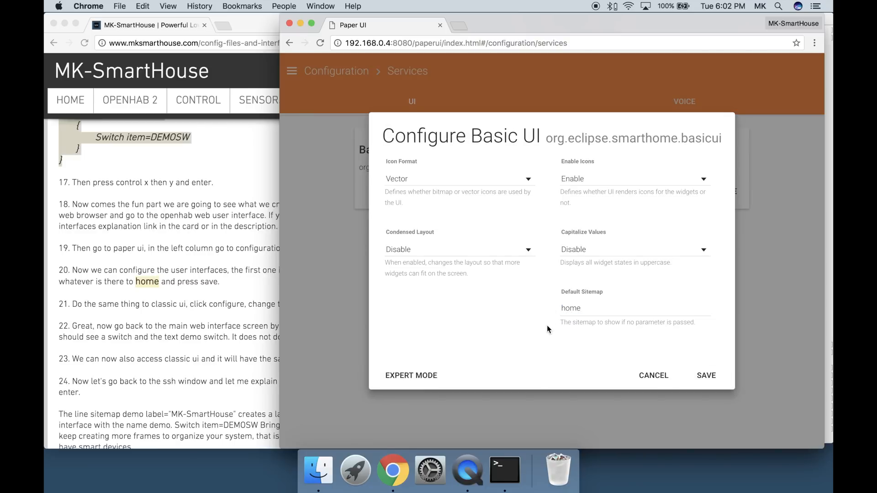
left_click(706, 375)
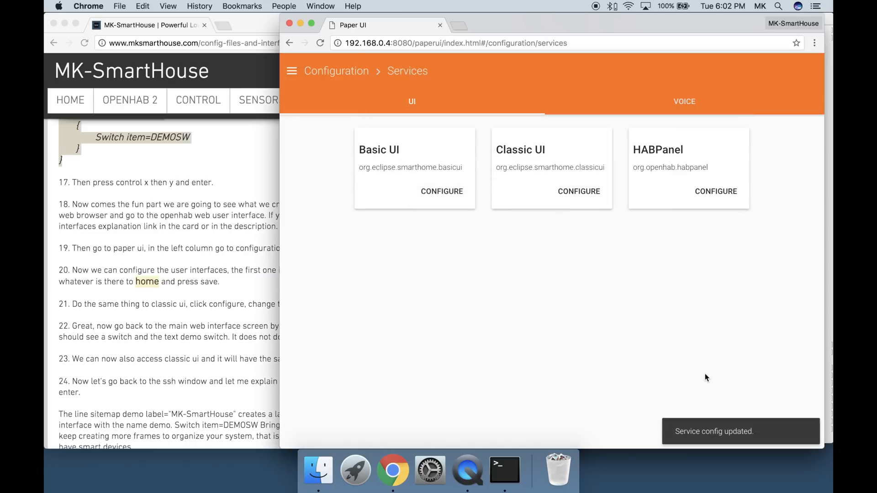
mouse_move(582, 220)
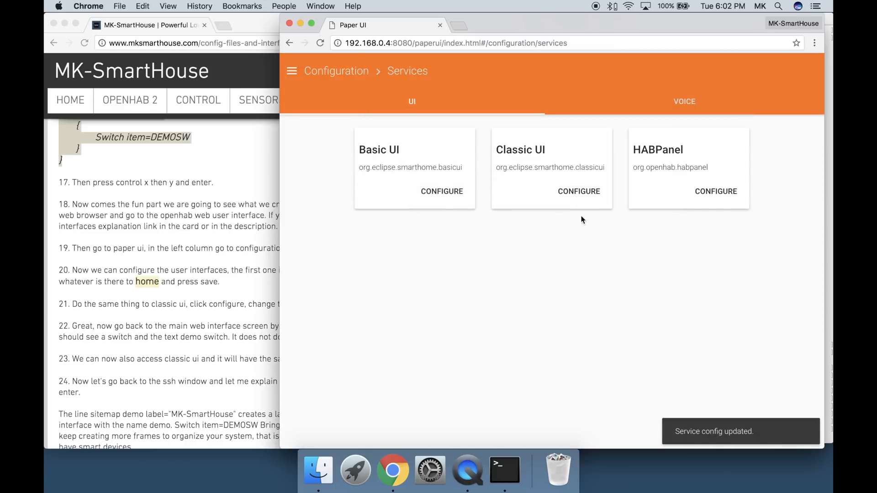
Set the Classic UI default sitemap to home and save.
left_click(580, 191)
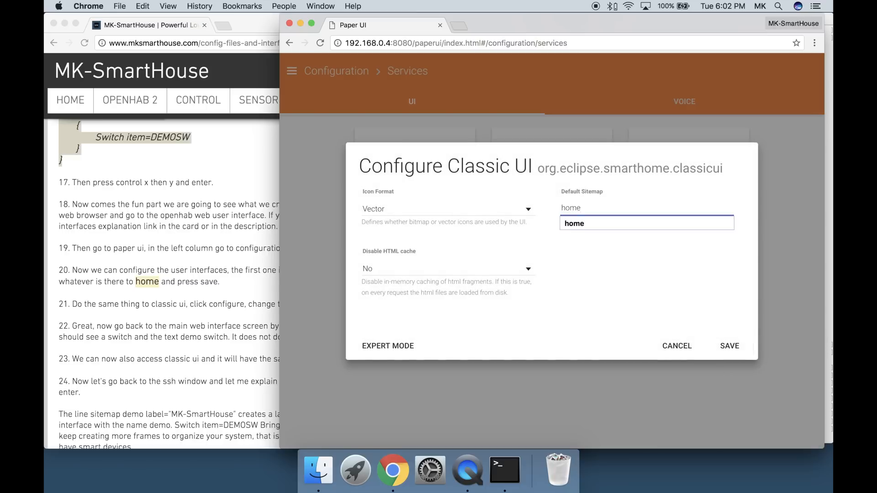
left_click(729, 345)
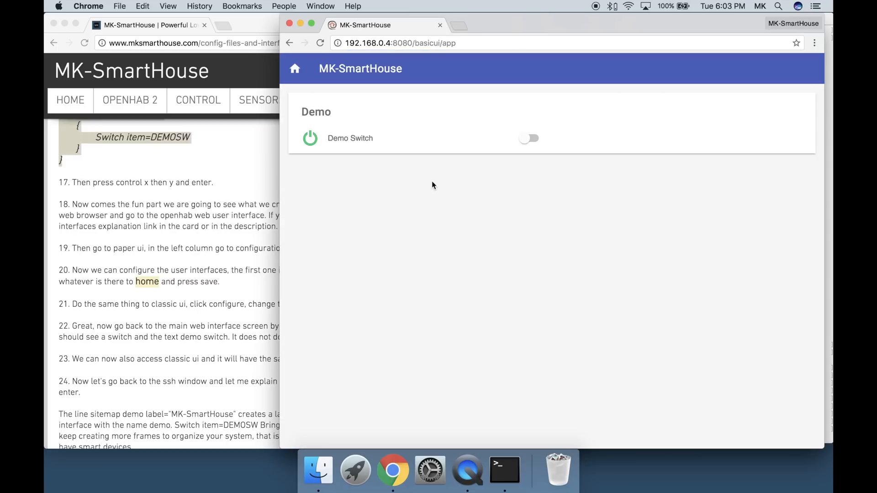
Toggle the Demo Switch on and off in Basic UI.
left_click(528, 138)
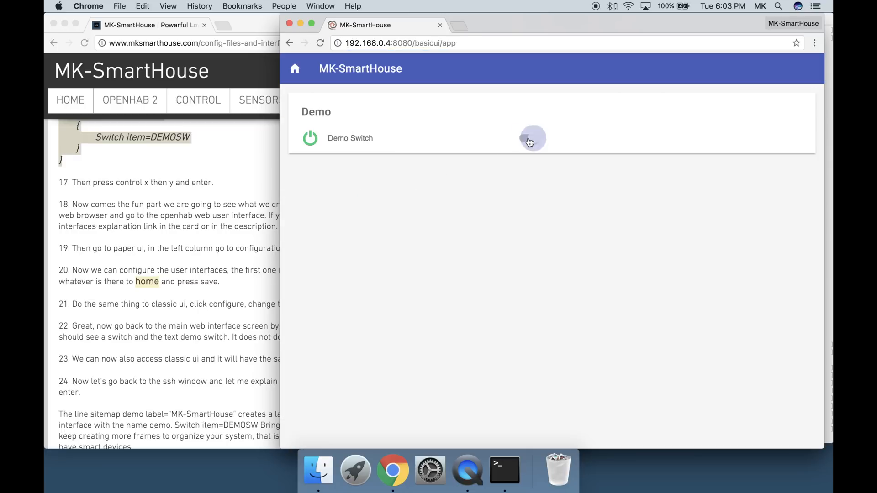
left_click(528, 138)
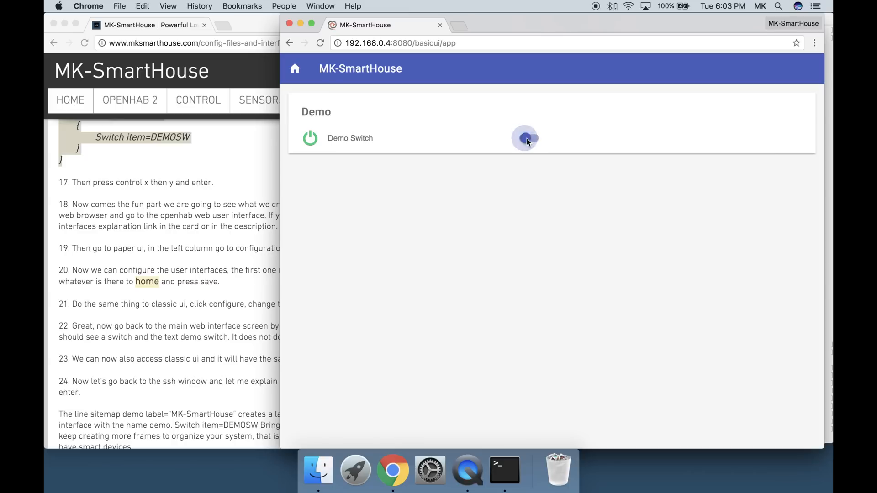
left_click(524, 138)
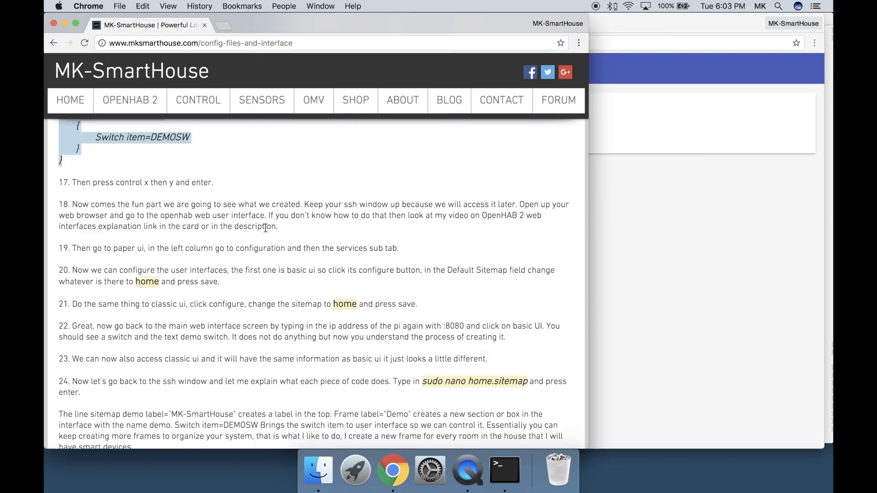
mouse_move(624, 201)
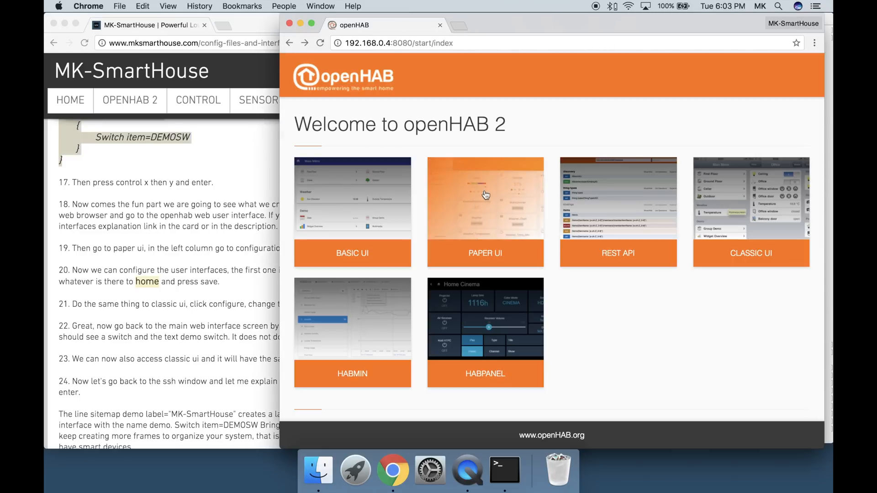
Switch to Classic UI and toggle the Demo Switch there.
left_click(749, 253)
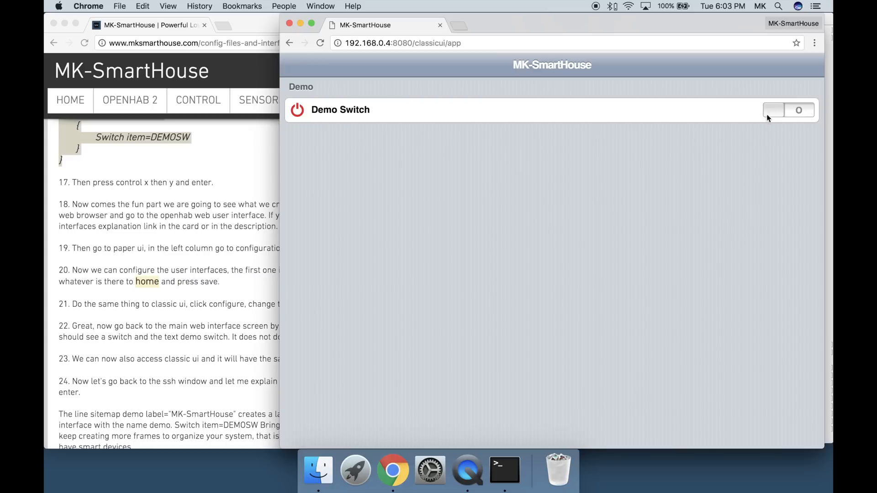
left_click(772, 110)
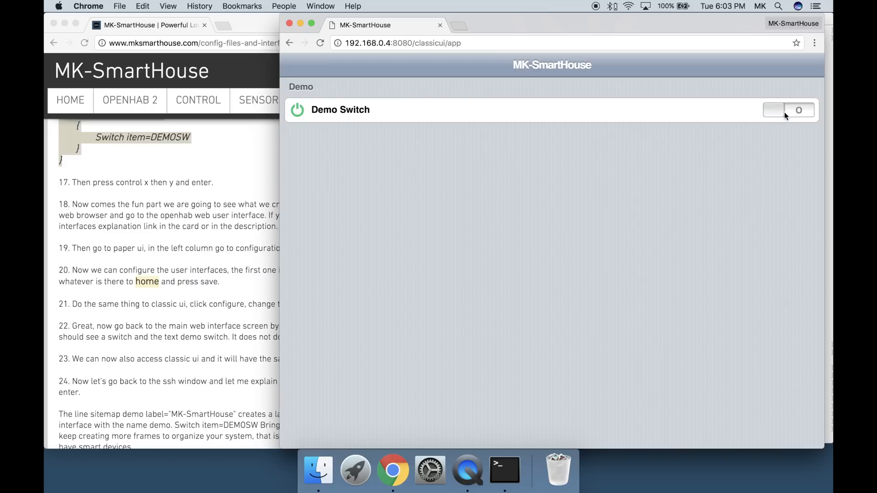
left_click(778, 109)
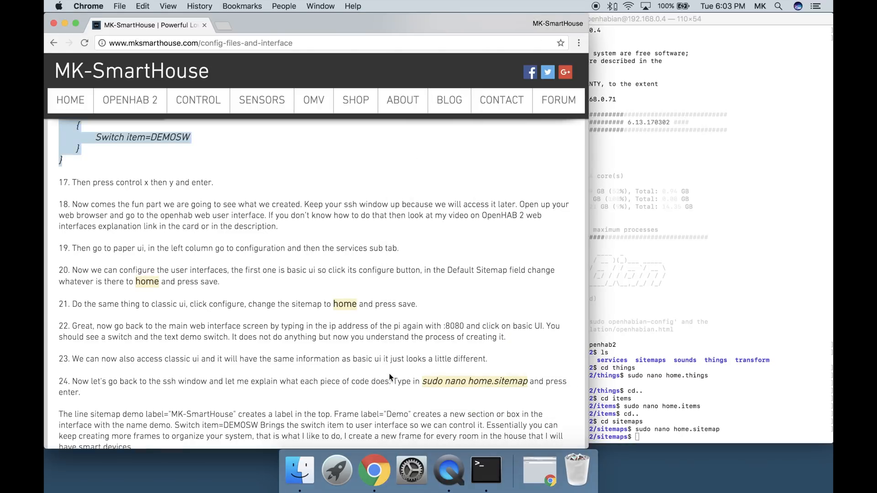
Reopen home.sitemap in nano from the SSH session.
scroll("down", 3)
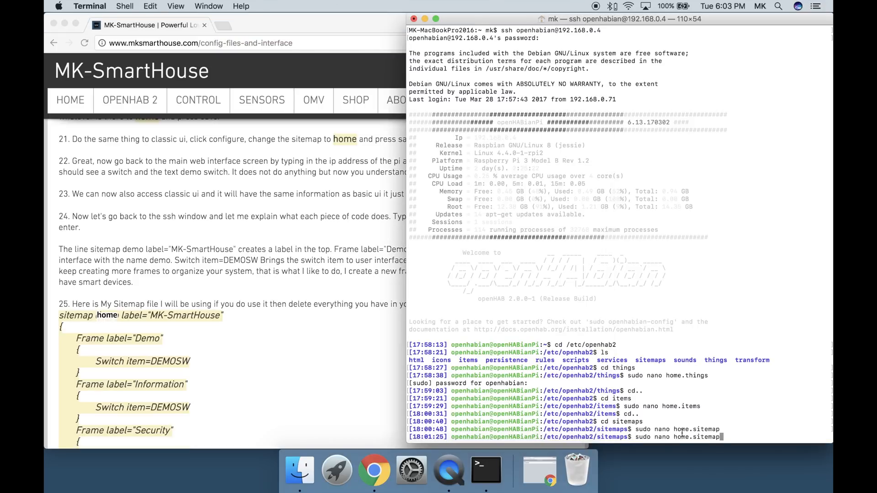
key("enter")
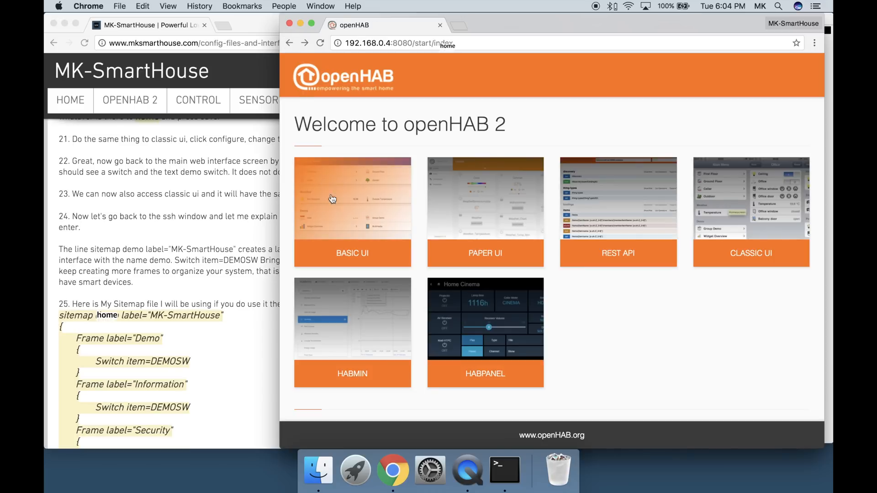
Show the MK-SmartHouse sitemap in Basic UI and highlight the Demo frame and Demo Switch labels.
left_click(352, 213)
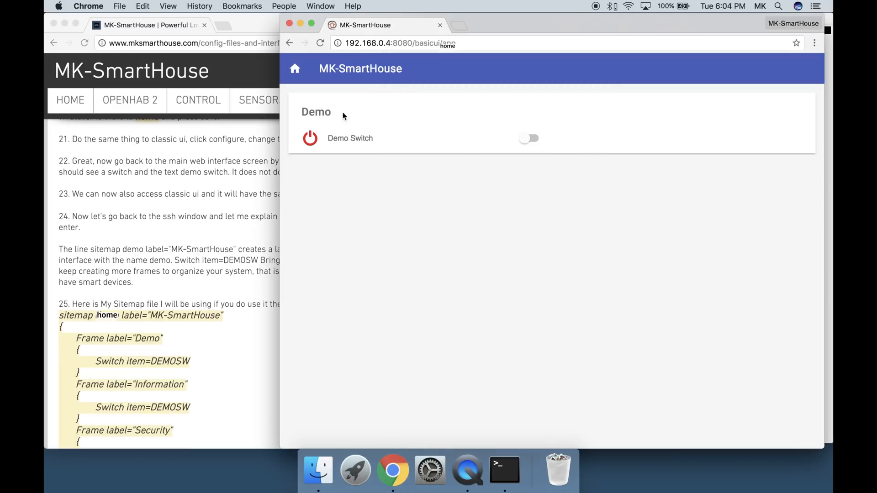
double_click(316, 111)
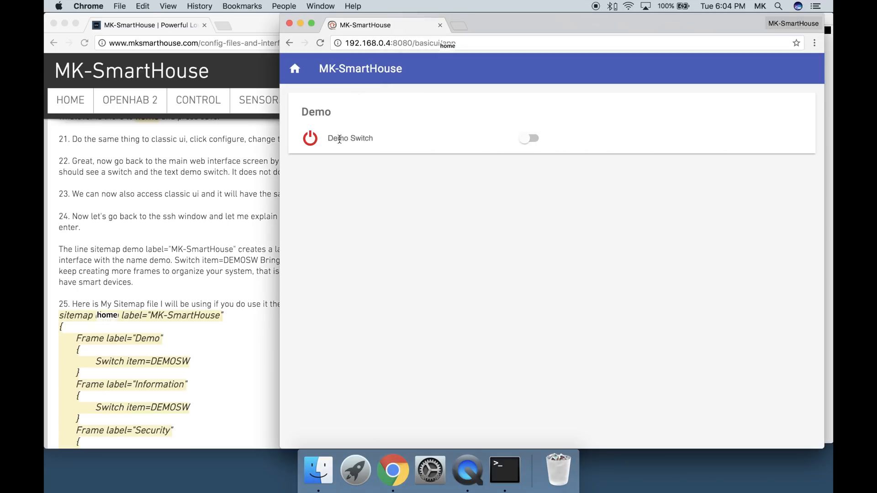
double_click(350, 138)
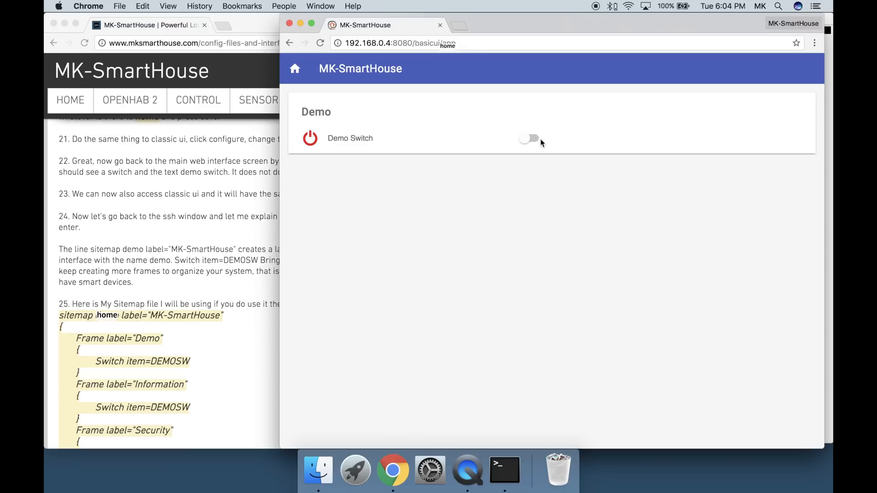
left_click(526, 138)
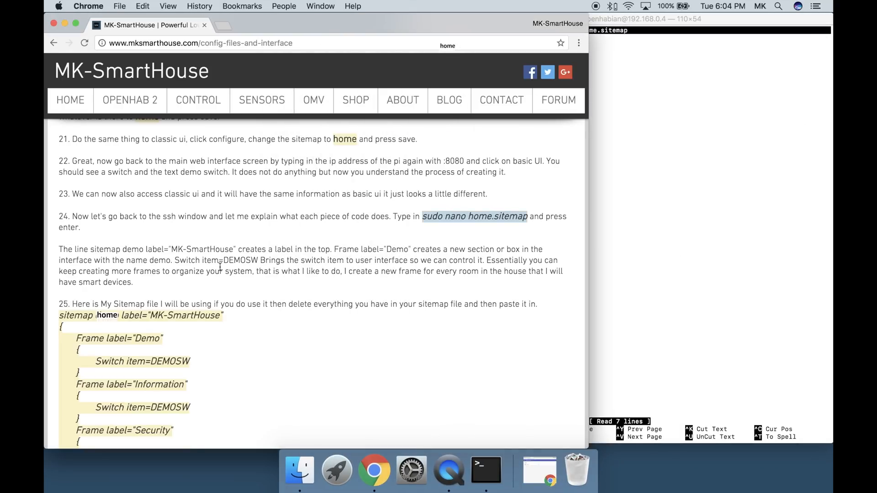
Scroll to the step 25 multi-frame sitemap code and toggle the Demo section's switch in the reloaded Basic UI.
scroll("down", 3)
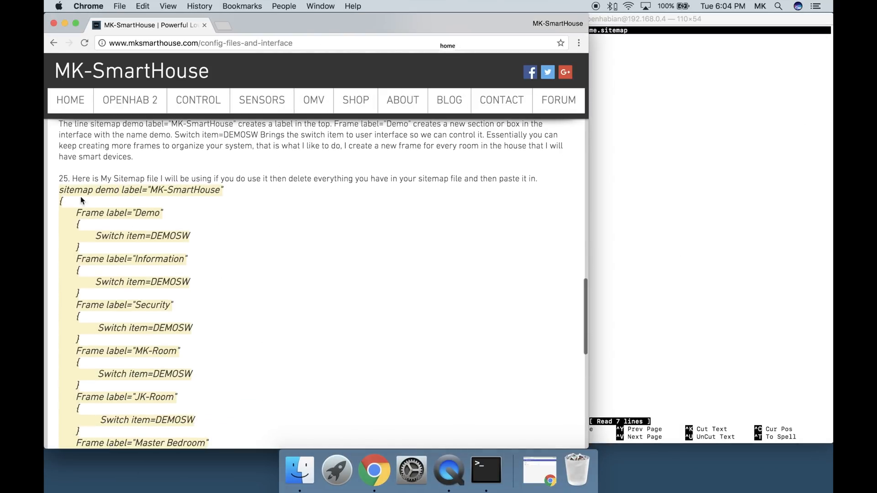
scroll("down", 3)
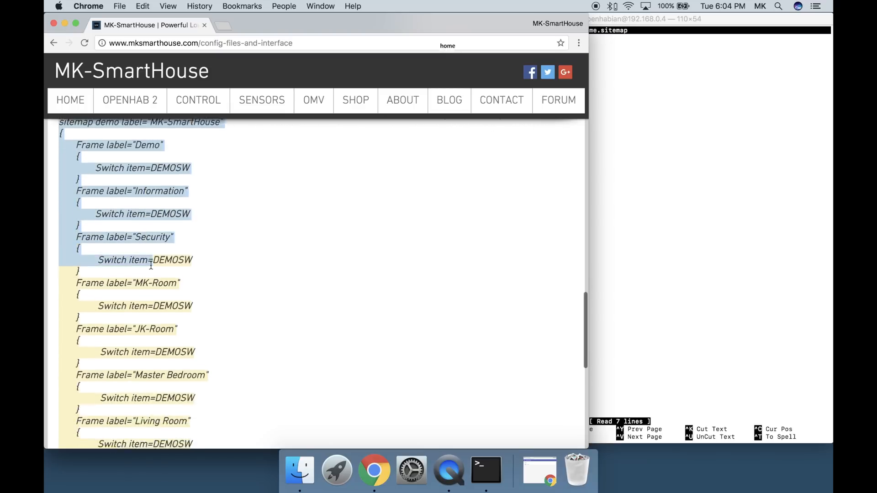
scroll("down", 3)
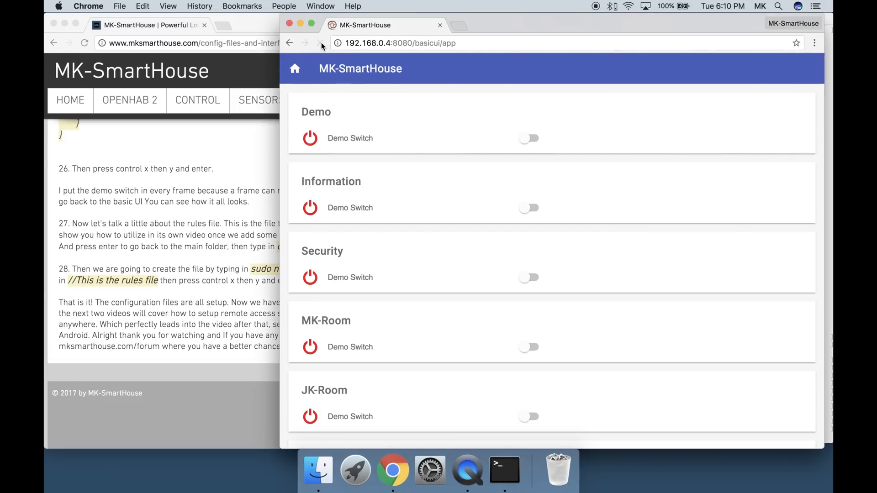
left_click(527, 138)
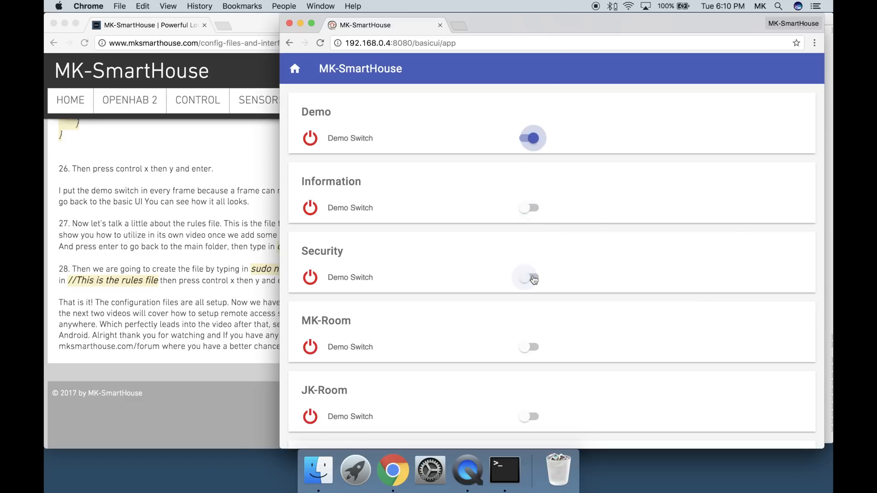
scroll("down", 3)
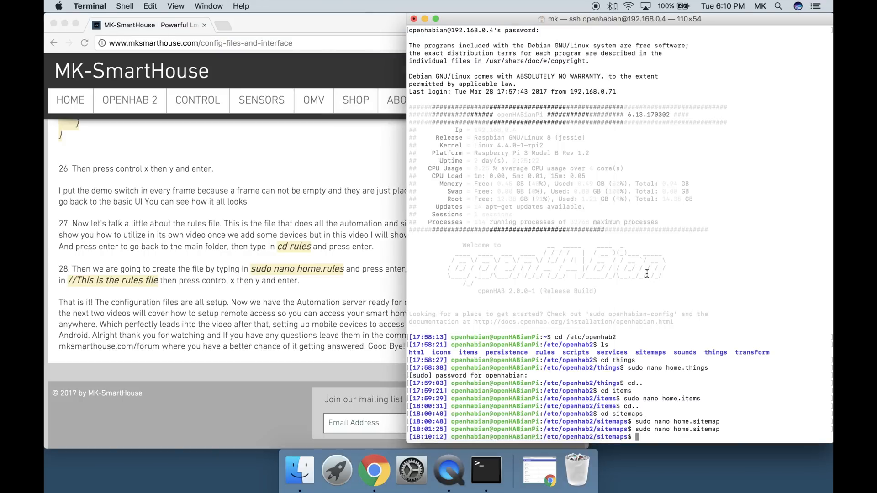
mouse_move(248, 178)
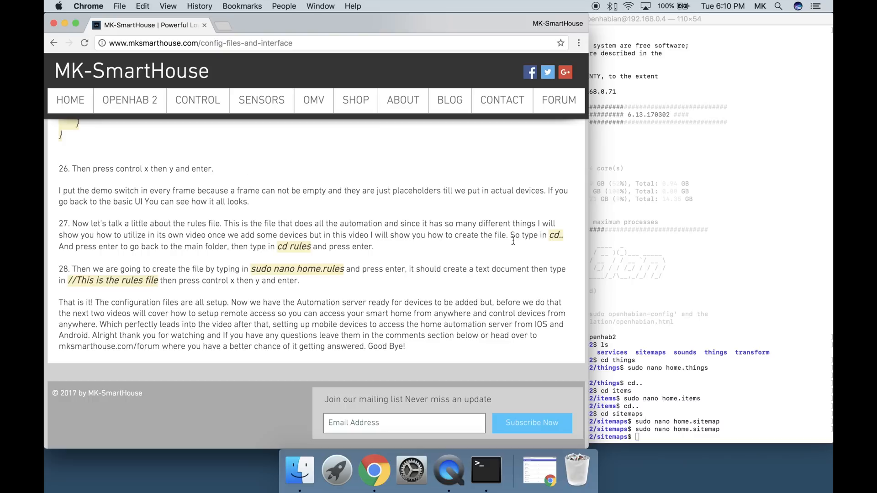
mouse_move(567, 240)
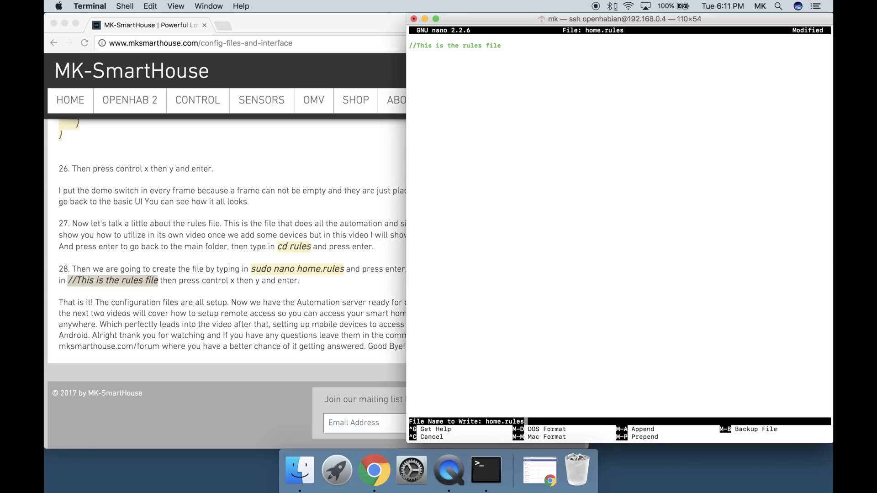
Save home.rules with its rules-file comment, then issue sudo reboot on the Pi.
key("enter")
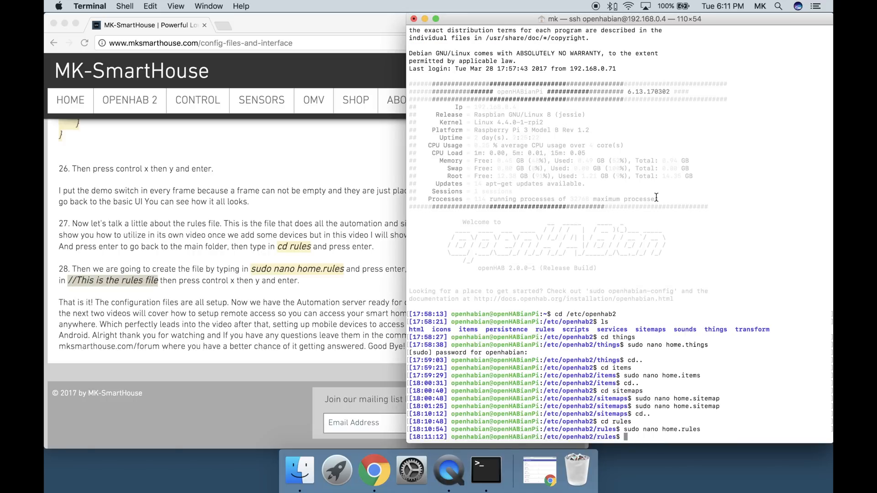
type("sudo reboot")
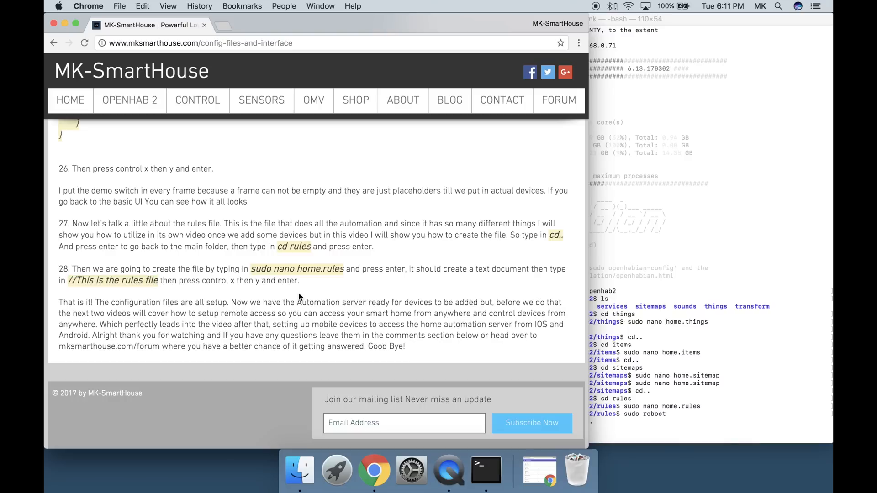
mouse_move(300, 296)
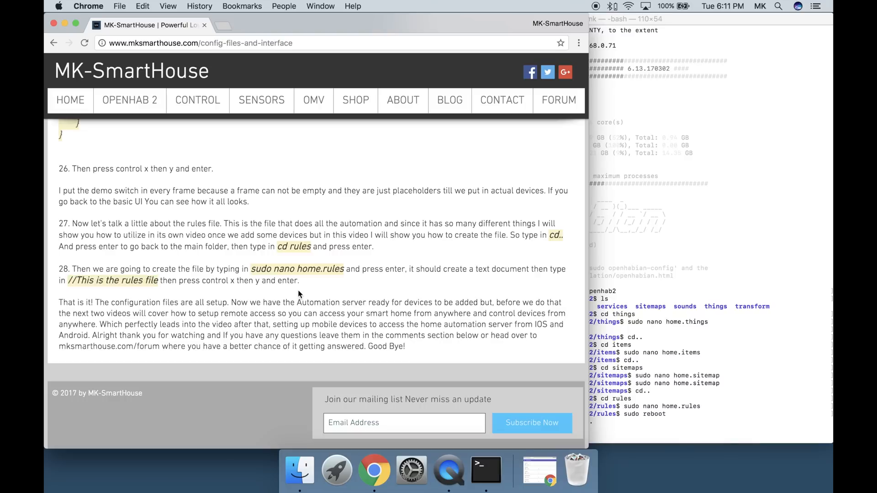
mouse_move(223, 77)
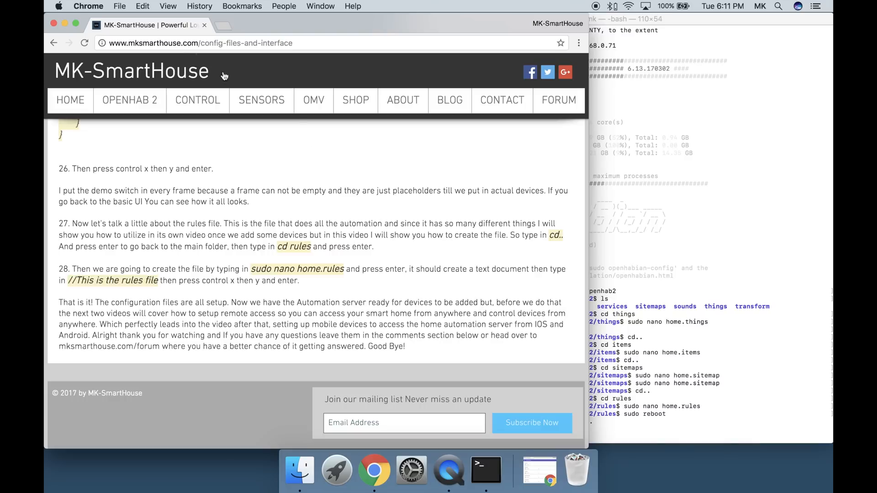